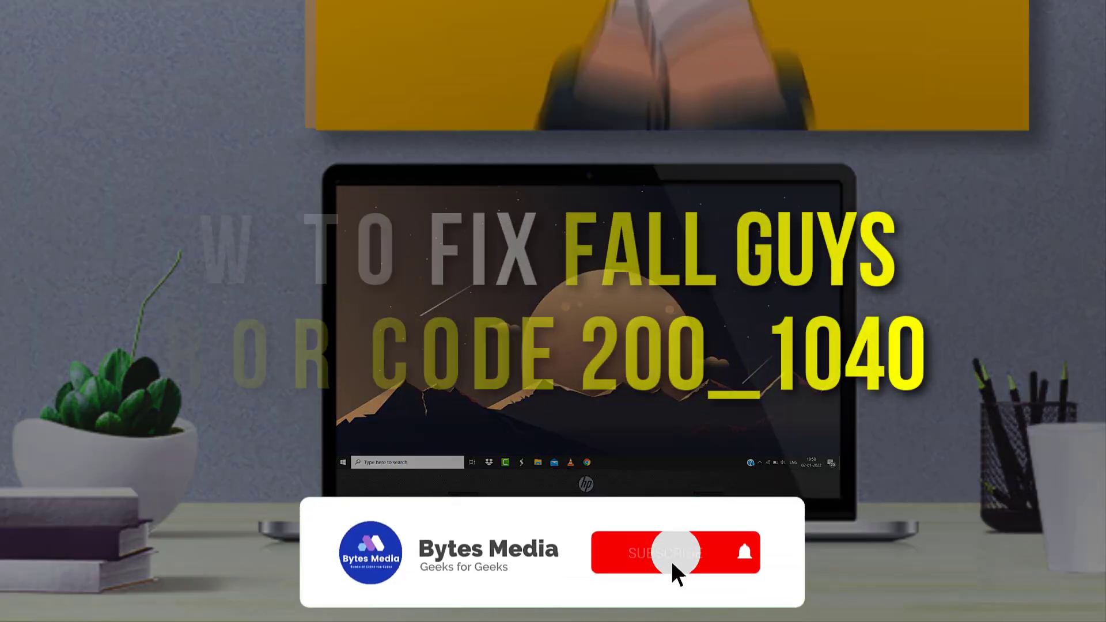
# Open the Library to list installed games, including Fall Guys
pyautogui.click(676, 559)
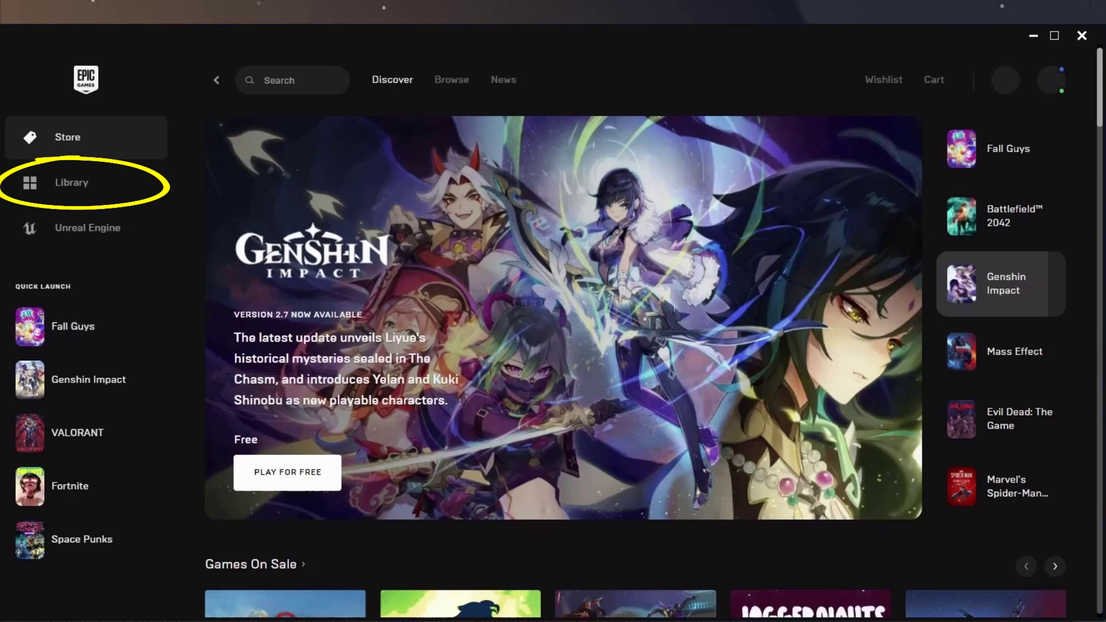
pyautogui.click(72, 182)
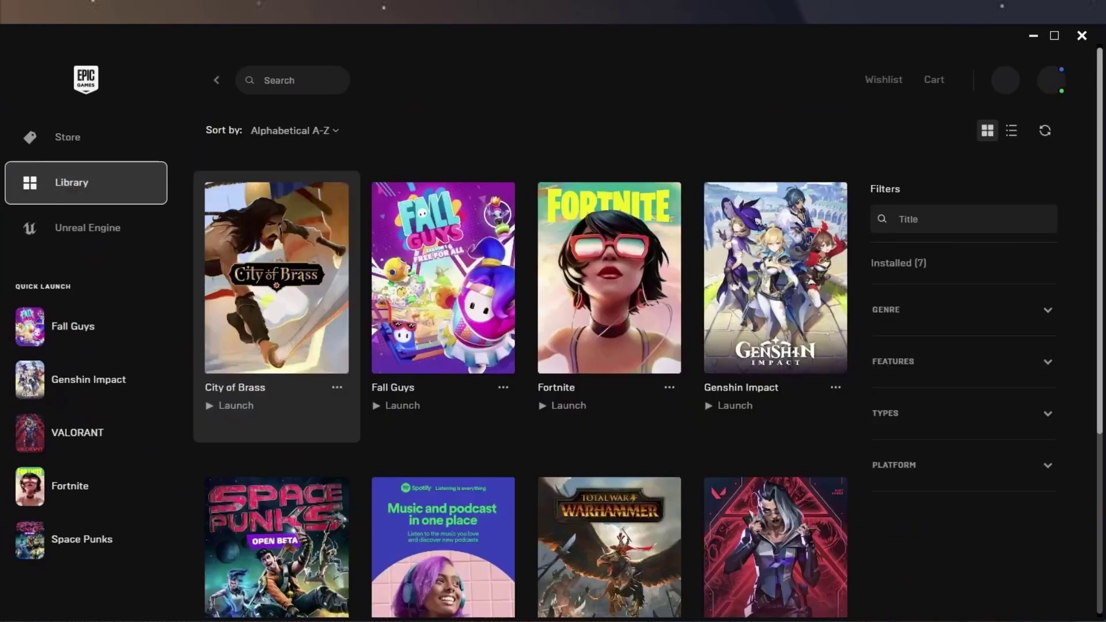
pyautogui.click(443, 277)
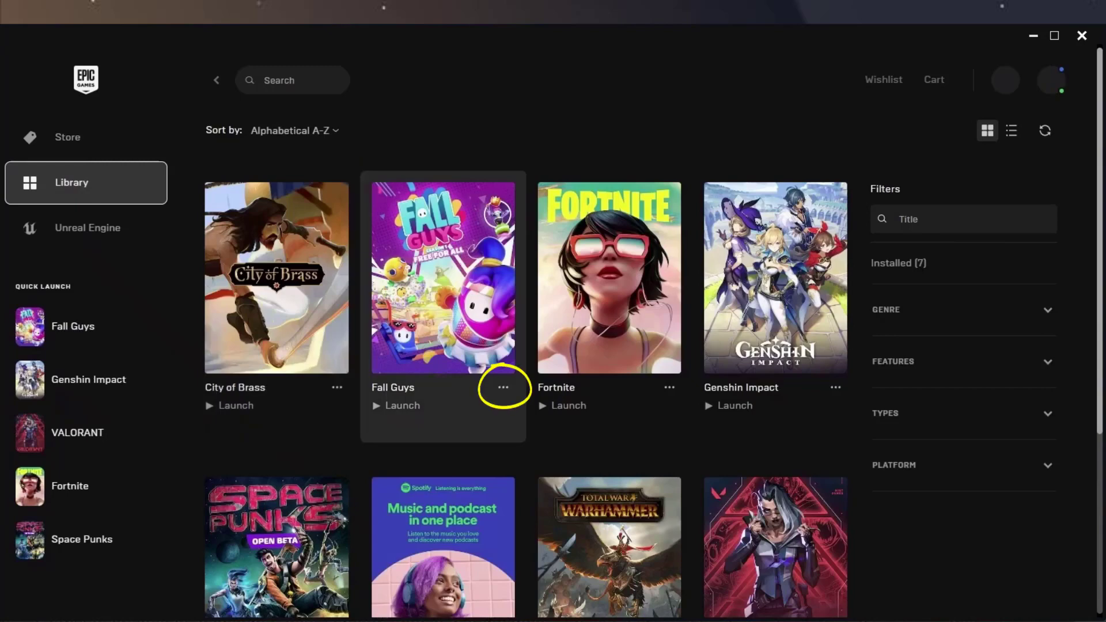
# Run Verify on Fall Guys from its options menu
pyautogui.click(503, 388)
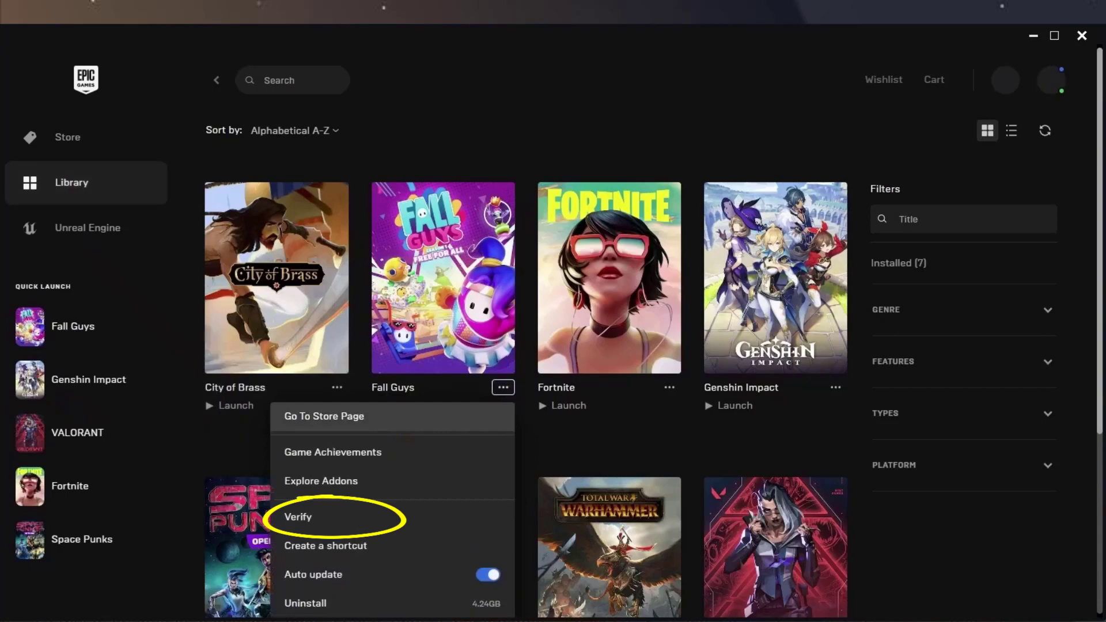
pyautogui.click(298, 517)
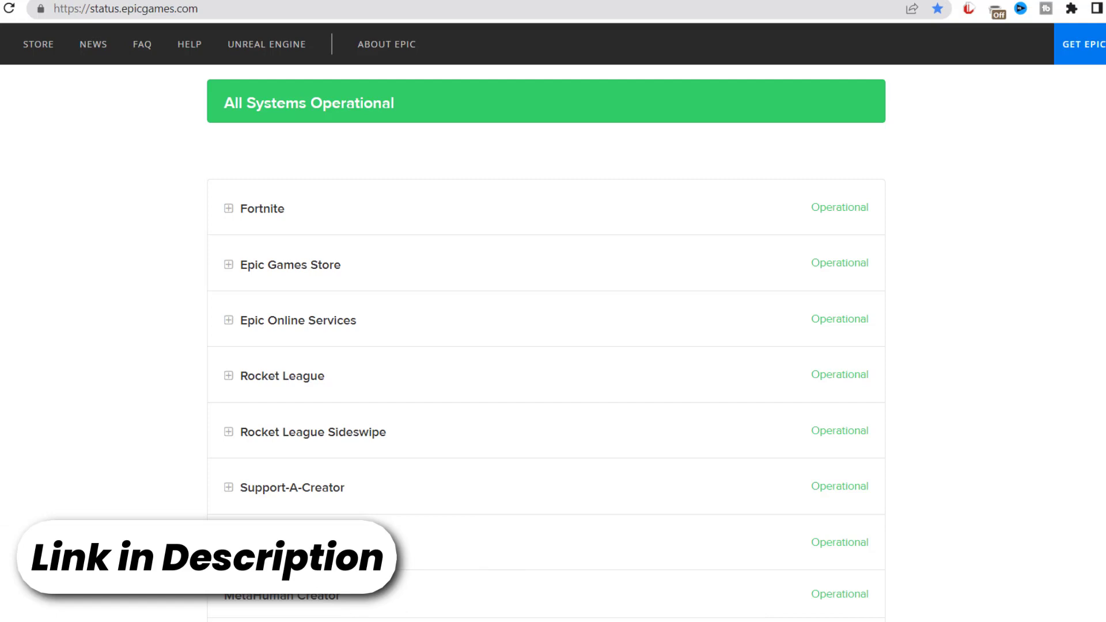
# Scroll the Epic Games status page to Past Incidents and zoom in
pyautogui.scroll(-3)
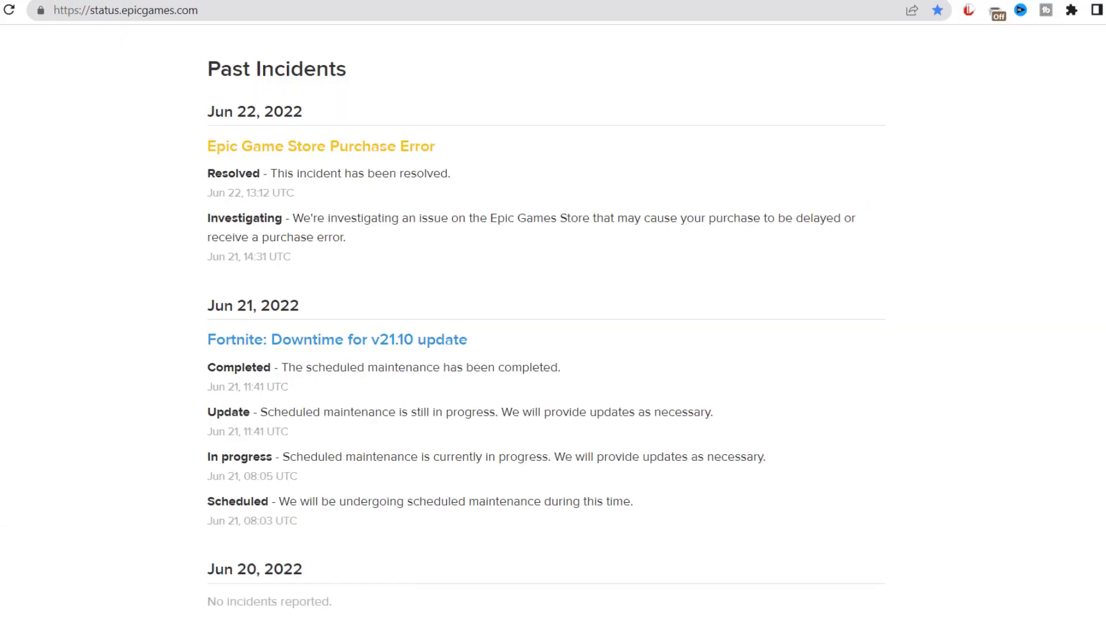
pyautogui.press('ctrl++')
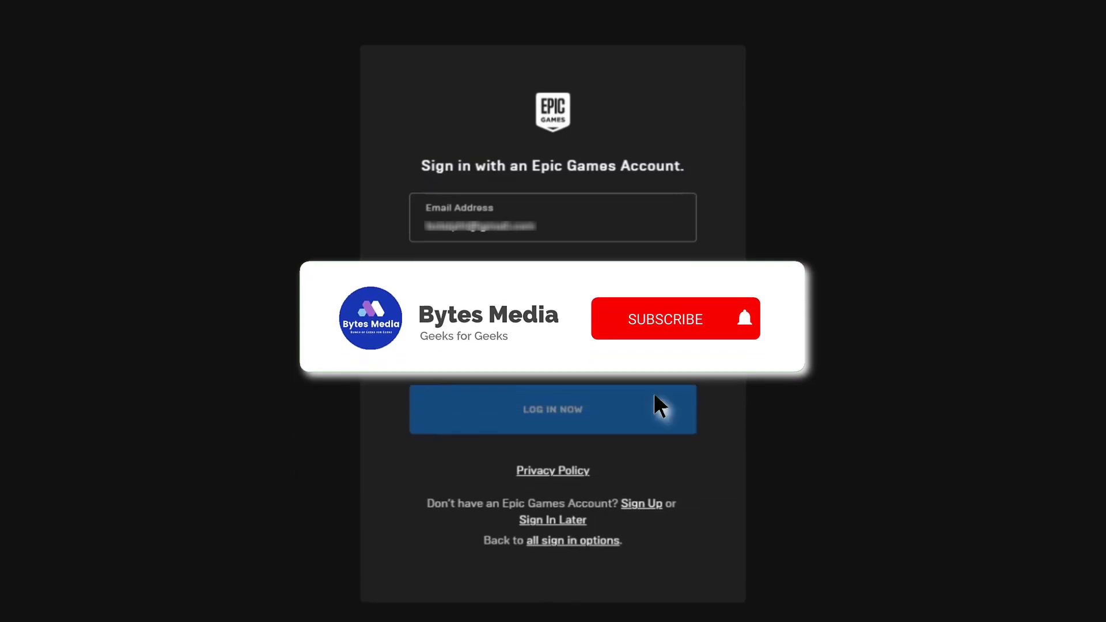
# Show the 'Sign in with an Epic Games Account' launcher screen
pyautogui.click(665, 319)
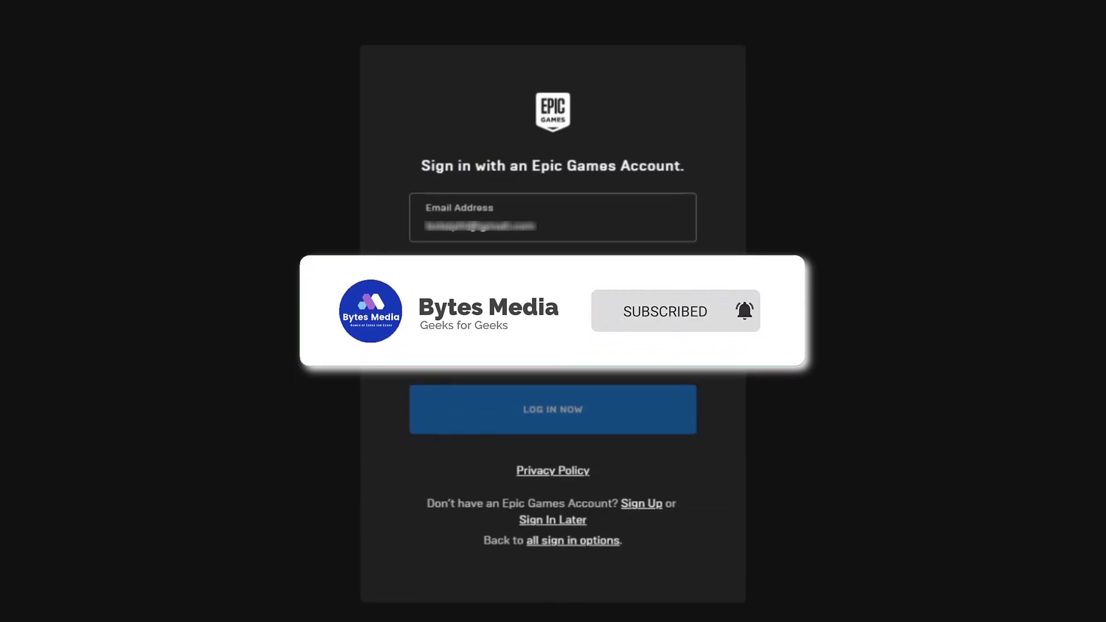